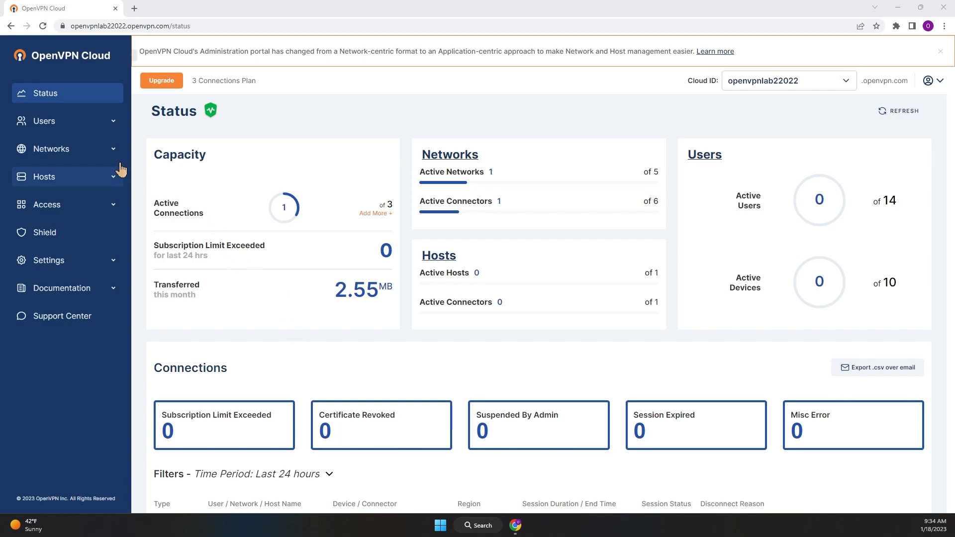
Expand the Networks sidebar section to show Networks, Applications, IP Services and Connectors.
{"action": "left_click", "coordinate": [51, 148]}
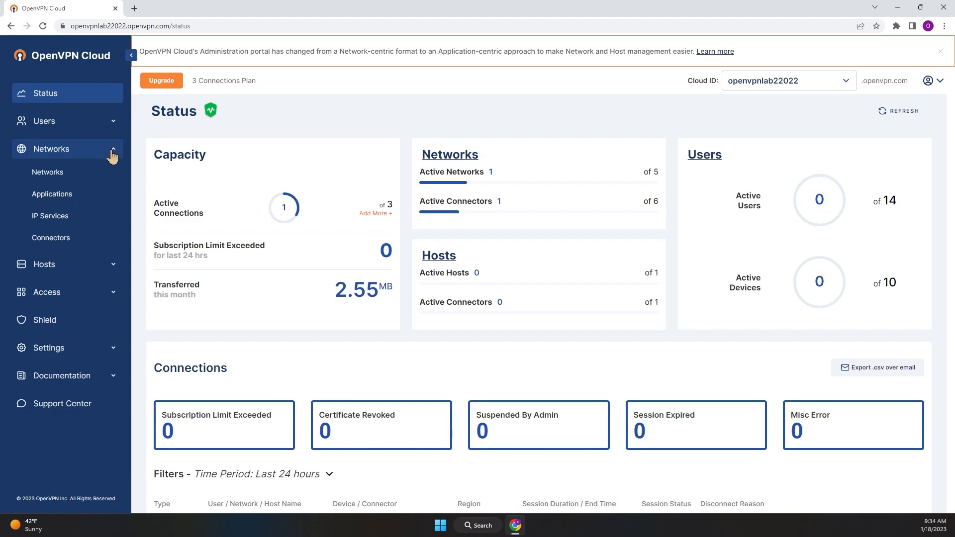
{"action": "mouse_move", "coordinate": [47, 172]}
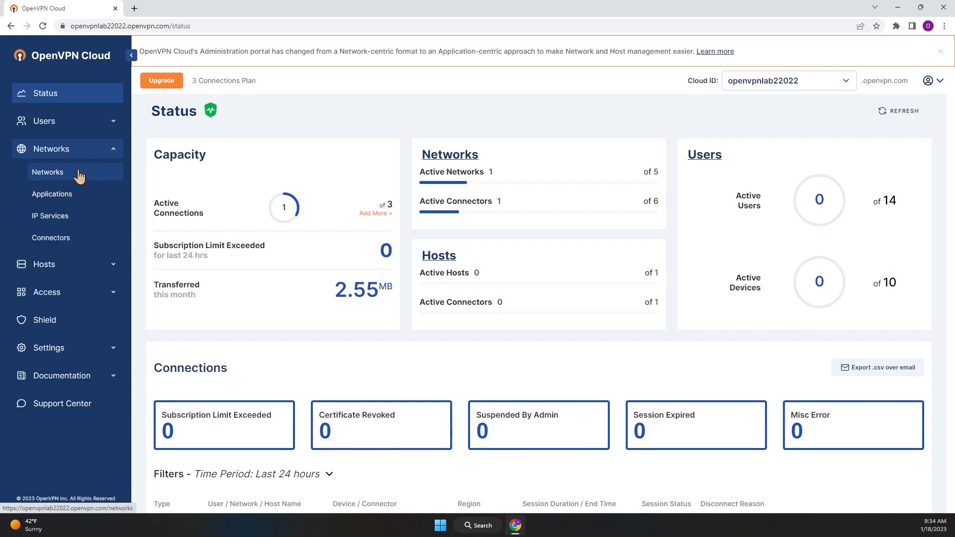
View the Networks list, then the Applications list with domains, types and networks.
{"action": "left_click", "coordinate": [48, 172]}
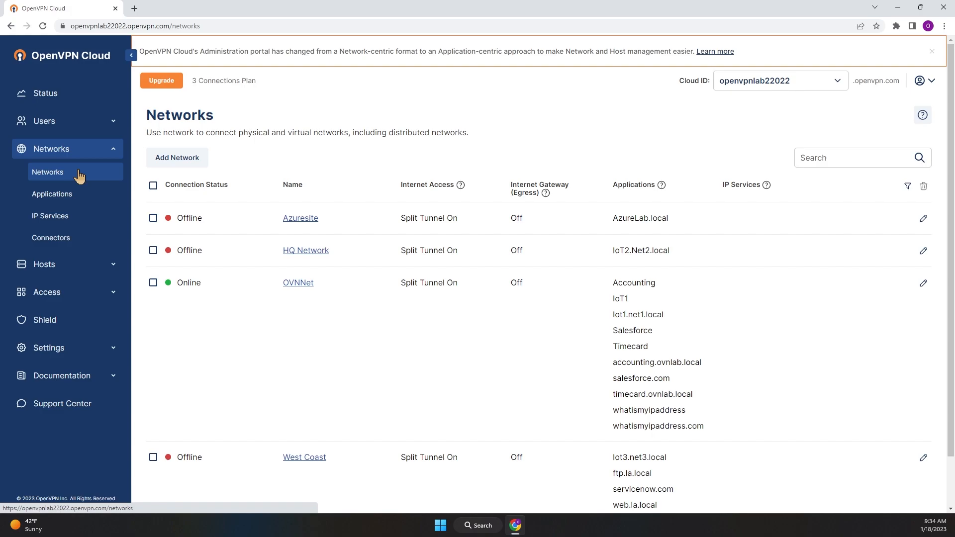
{"action": "mouse_move", "coordinate": [82, 184]}
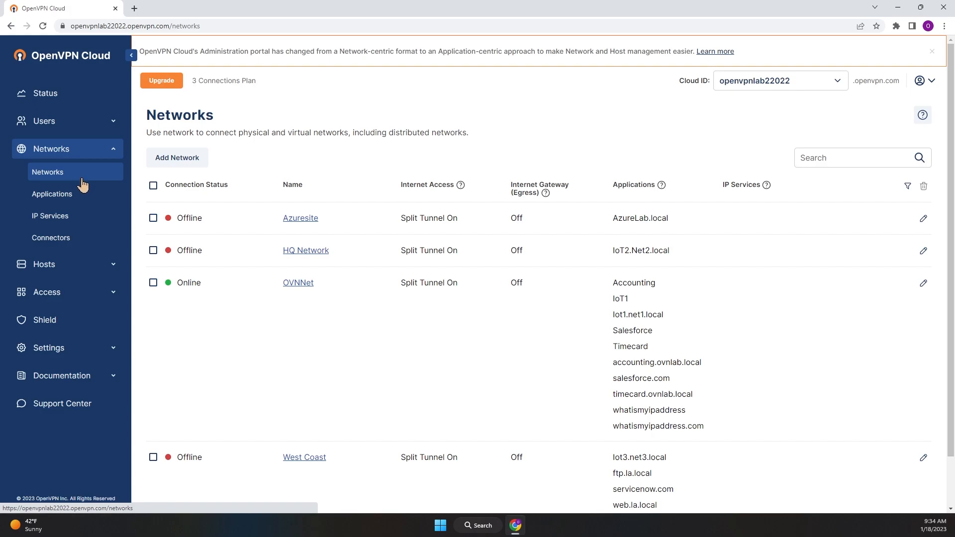
{"action": "left_click", "coordinate": [51, 194]}
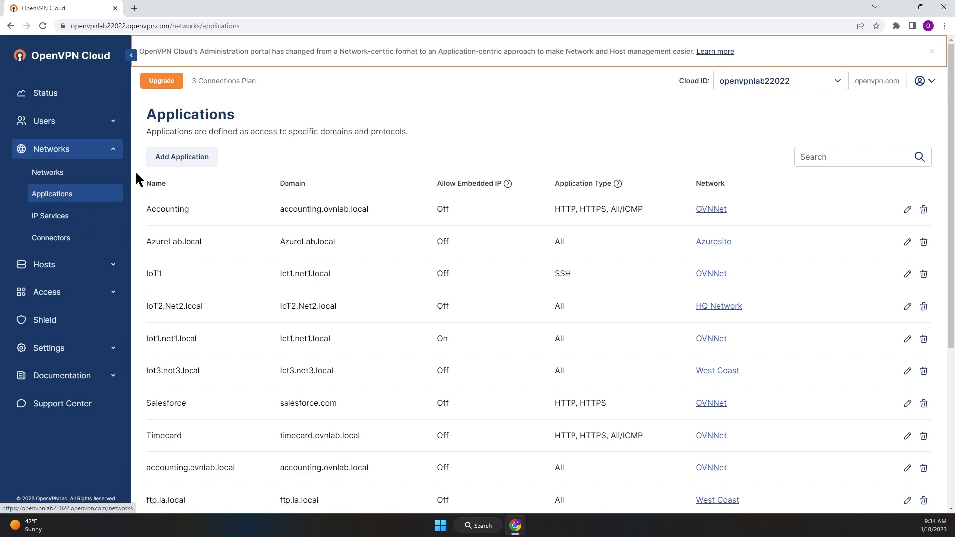
Bring up the Add Application form, then return to the Networks list.
{"action": "left_click", "coordinate": [181, 156]}
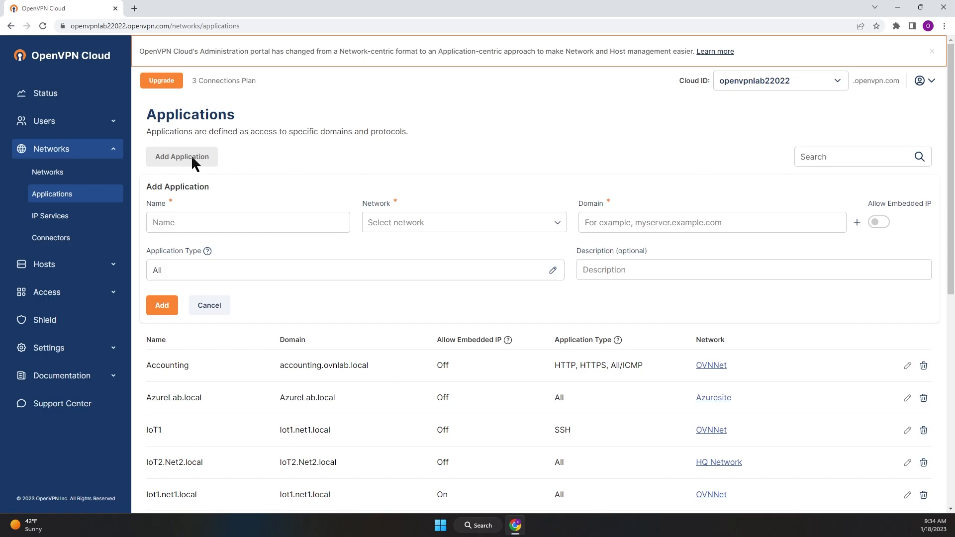
{"action": "mouse_move", "coordinate": [199, 169]}
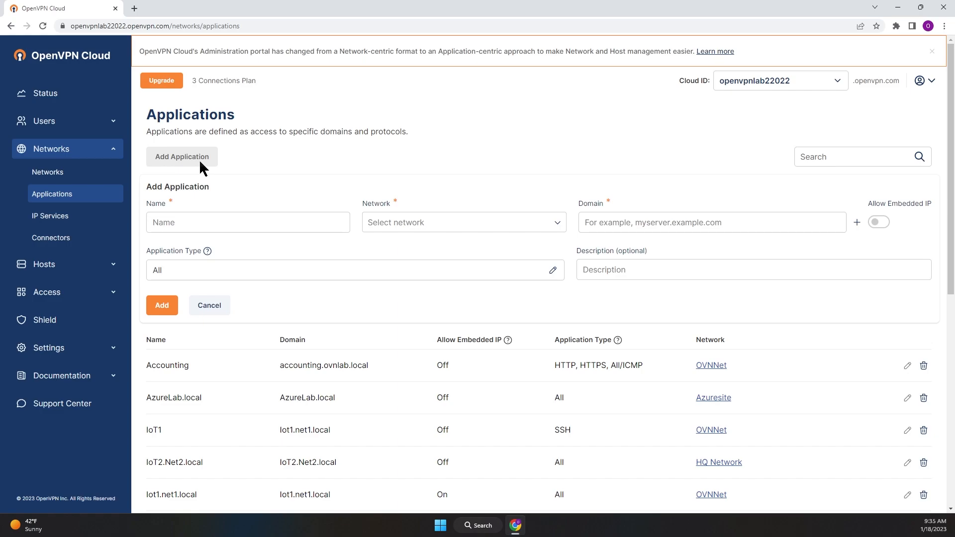
{"action": "left_click", "coordinate": [48, 172]}
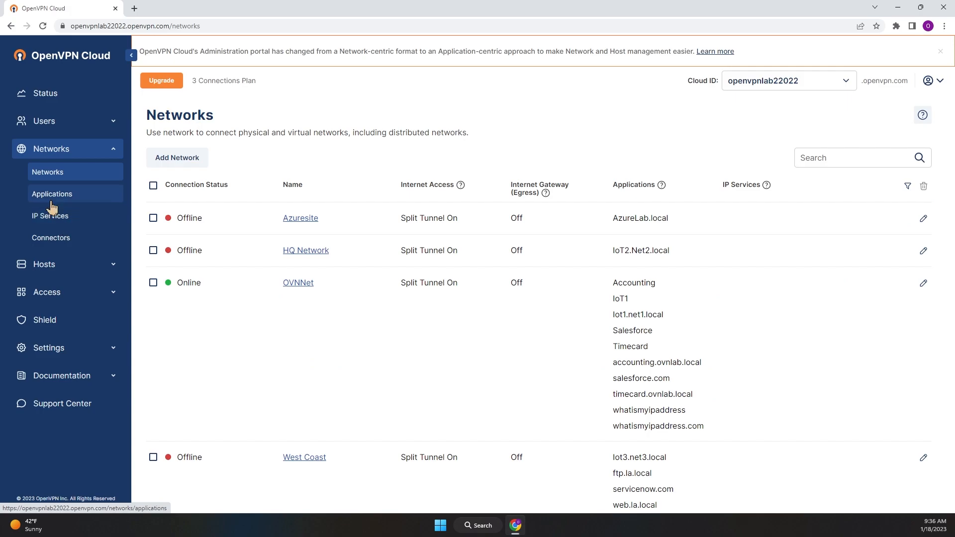
Start a new application and review the Application Type protocol choices, leaving it on custom.
{"action": "left_click", "coordinate": [52, 194]}
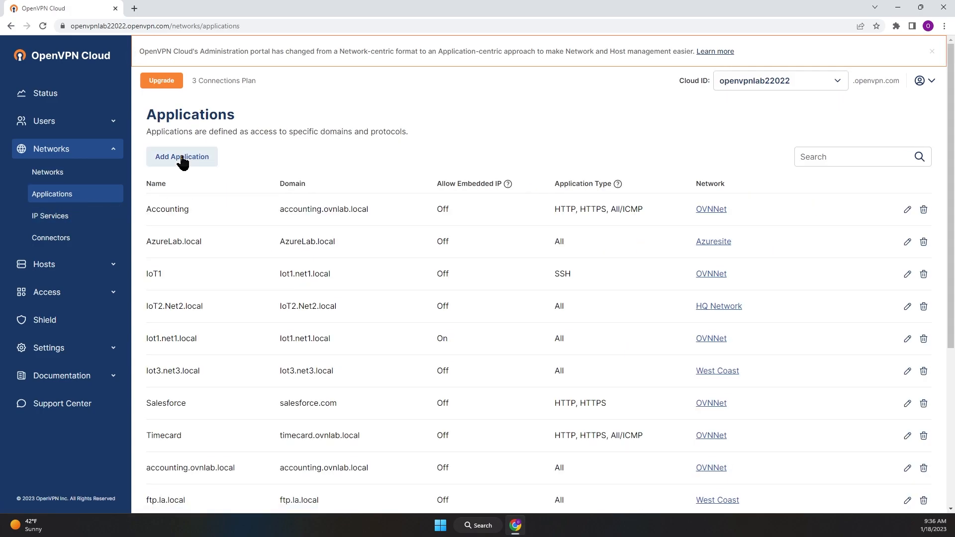
{"action": "left_click", "coordinate": [181, 157]}
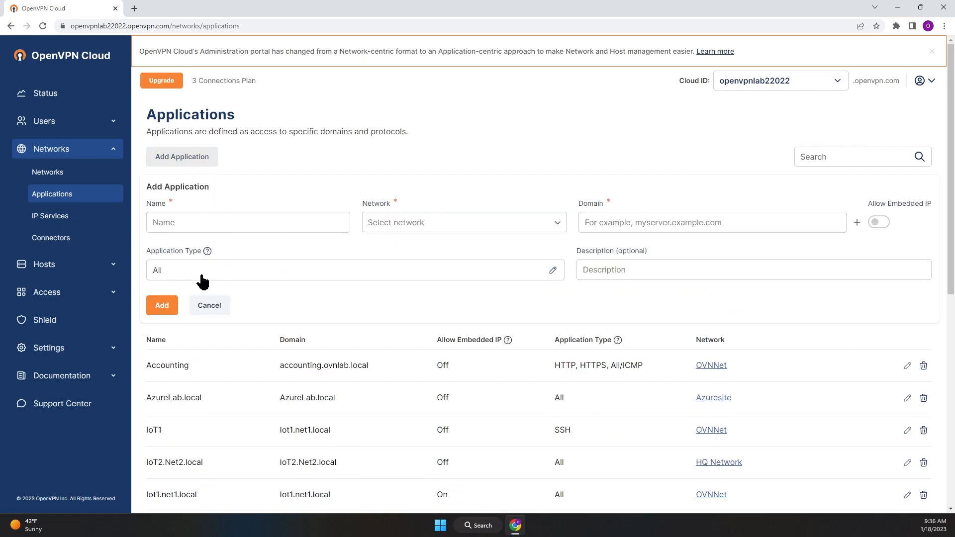
{"action": "left_click", "coordinate": [552, 270]}
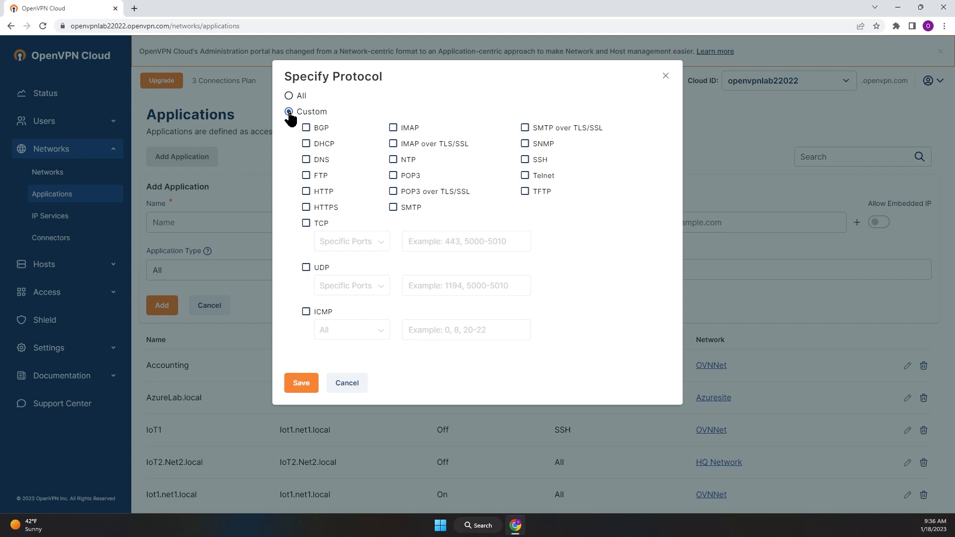
{"action": "mouse_move", "coordinate": [294, 120]}
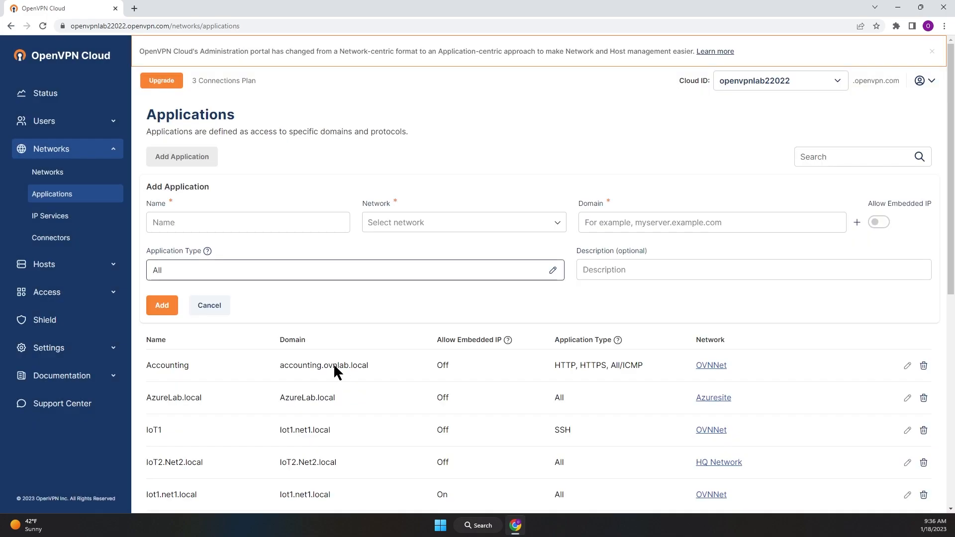
Start a new IP service on the IP Services page with Use as Source switched on.
{"action": "left_click", "coordinate": [50, 215]}
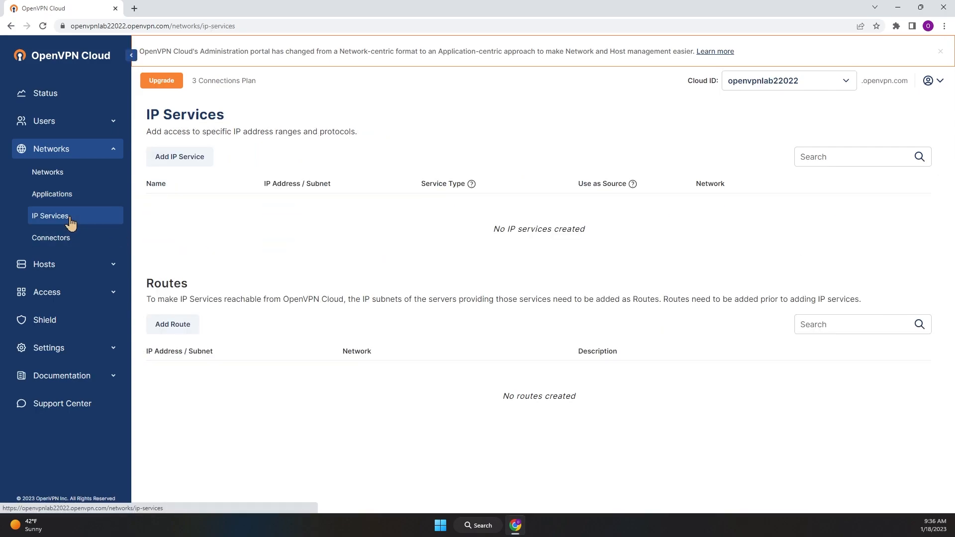
{"action": "mouse_move", "coordinate": [160, 228]}
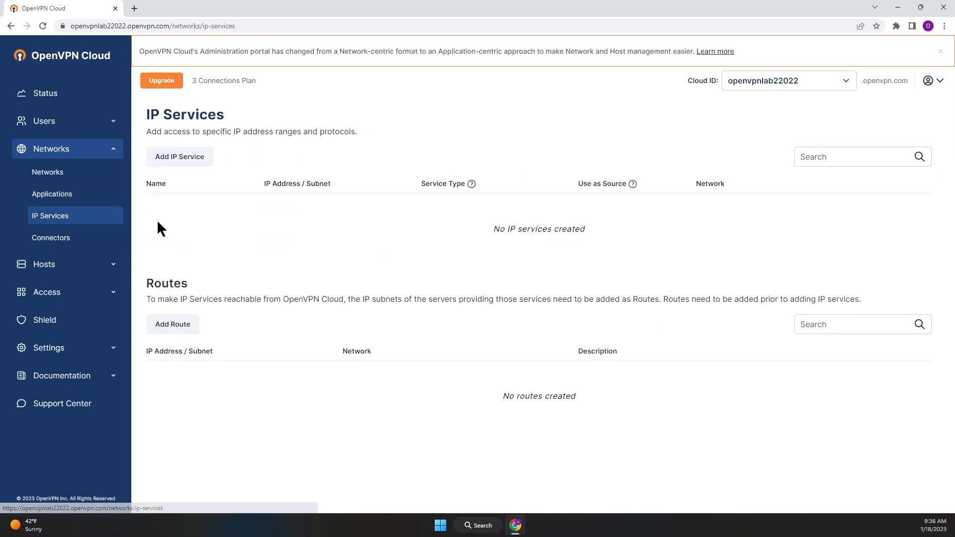
{"action": "left_click", "coordinate": [179, 156]}
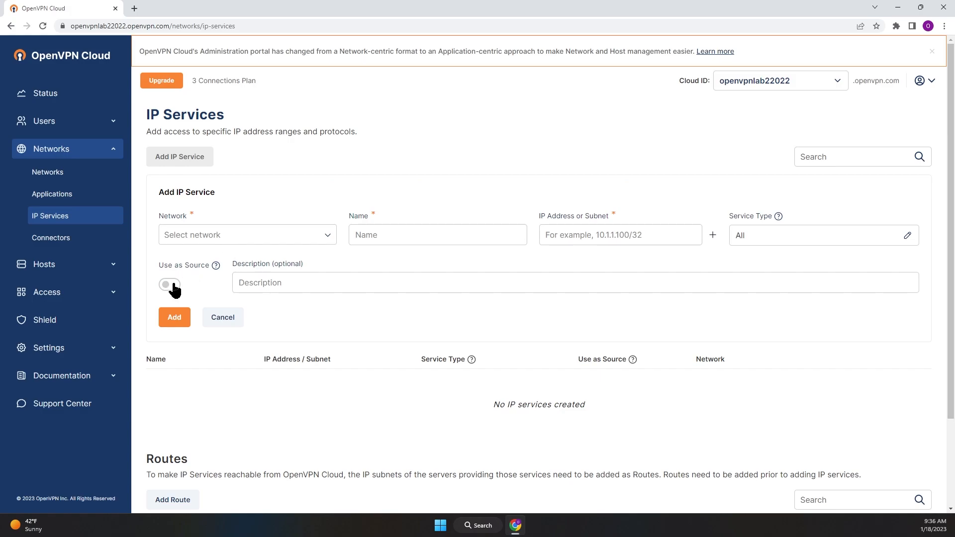
{"action": "left_click", "coordinate": [169, 287]}
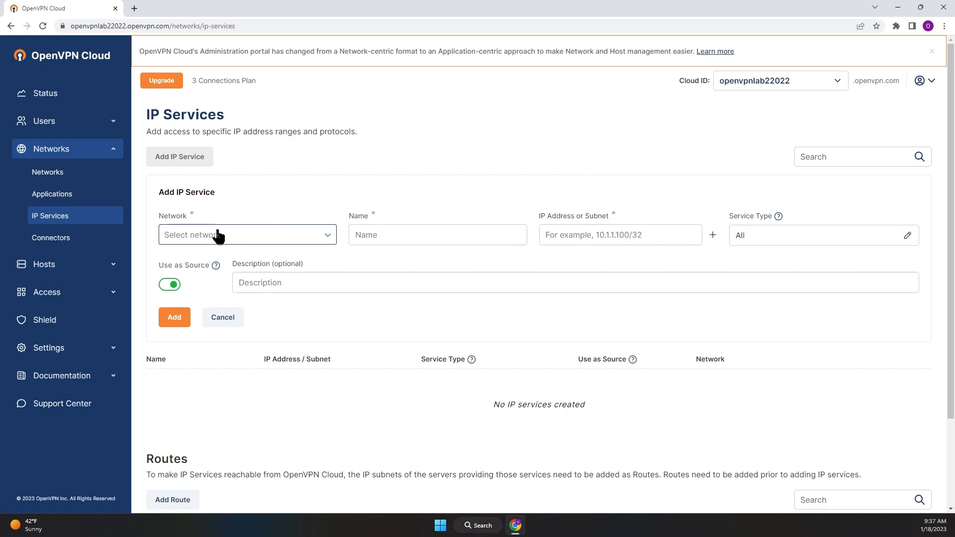
{"action": "mouse_move", "coordinate": [48, 172]}
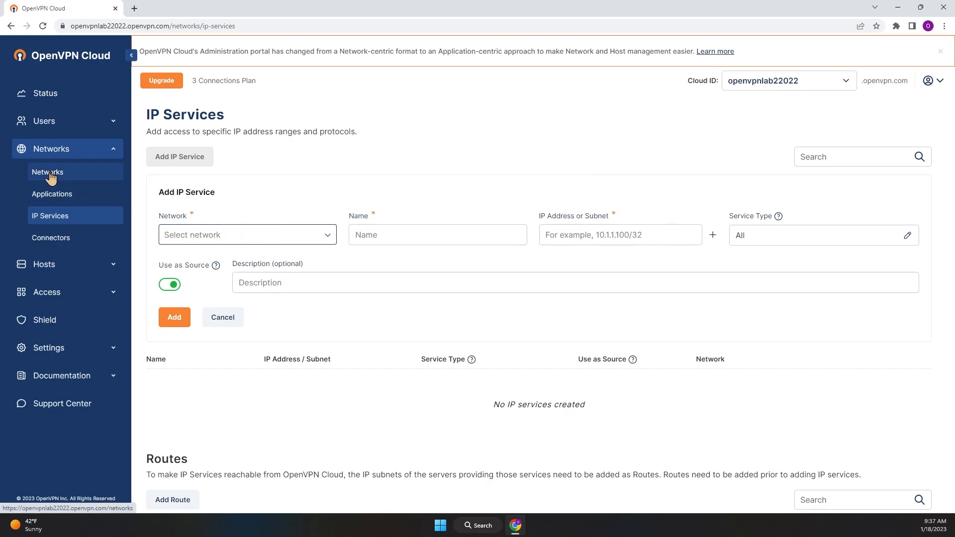